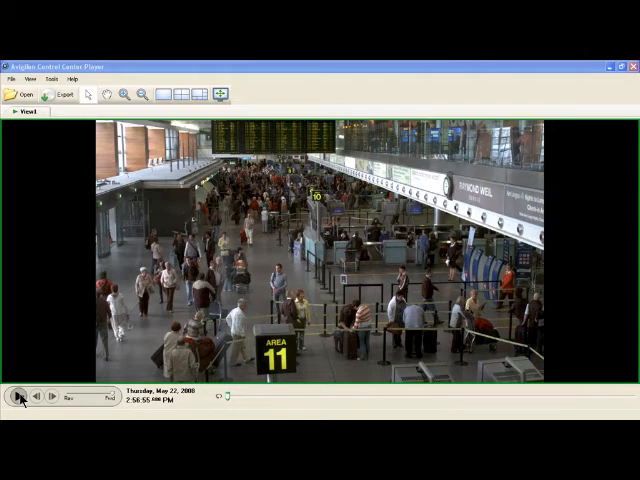
Step: Play the airport check-in footage forward from 2:56:55 to 2:57:01 PM
{"action": "left_click", "coordinate": [19, 398]}
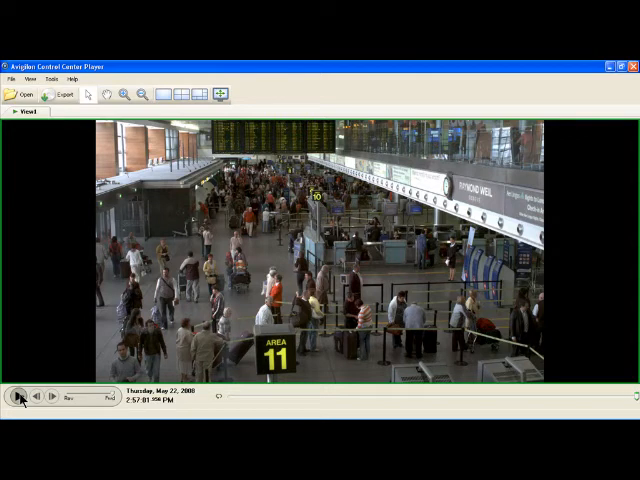
{"action": "left_click", "coordinate": [198, 92]}
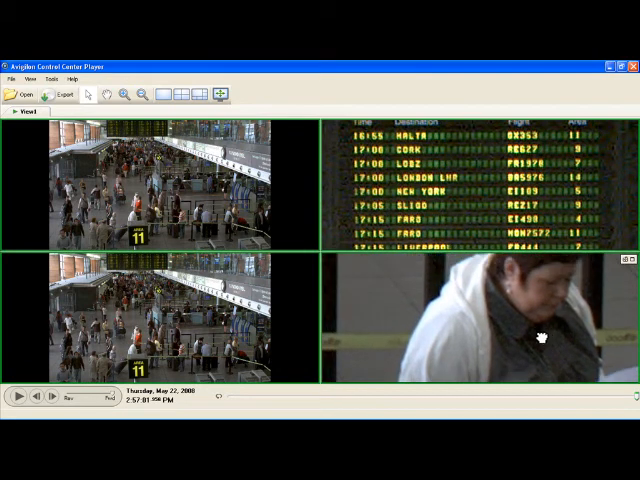
{"action": "mouse_move", "coordinate": [487, 315]}
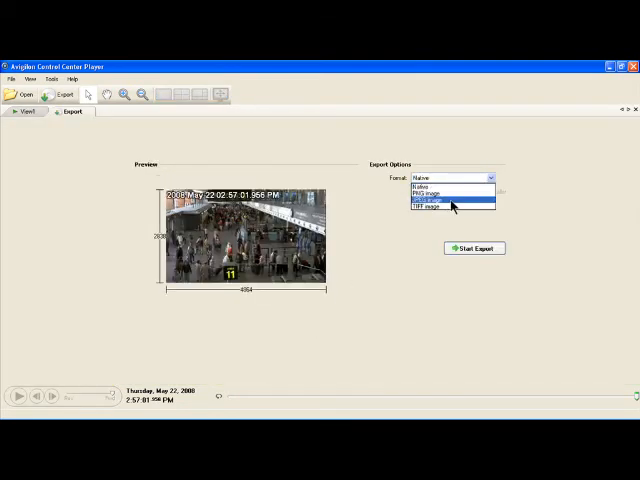
Step: Choose JPEG image as the snapshot export format
{"action": "left_click", "coordinate": [450, 199]}
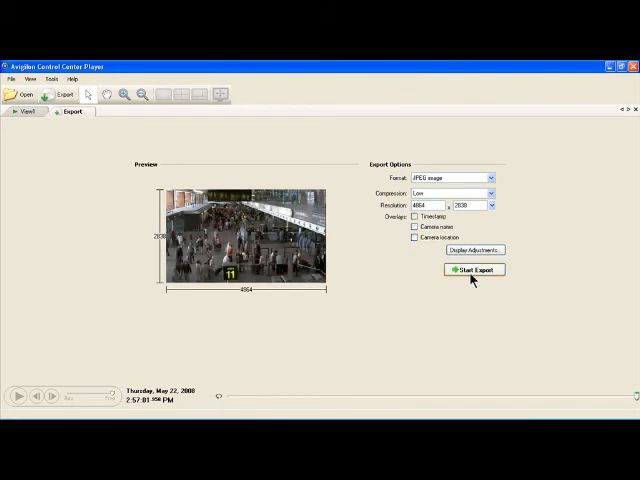
Step: Export the snapshot and save it as the JPEG 'Airport Check In'
{"action": "left_click", "coordinate": [473, 270]}
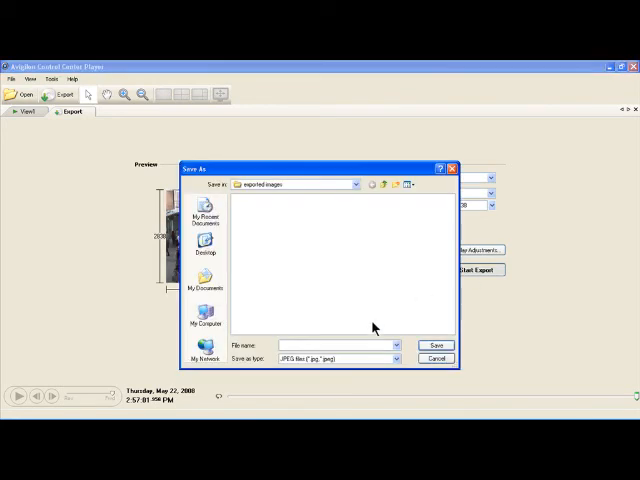
{"action": "type", "text": "Airport Check In"}
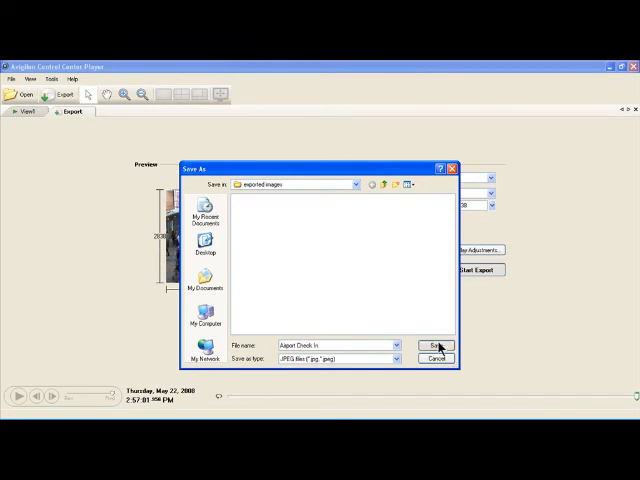
{"action": "left_click", "coordinate": [436, 344]}
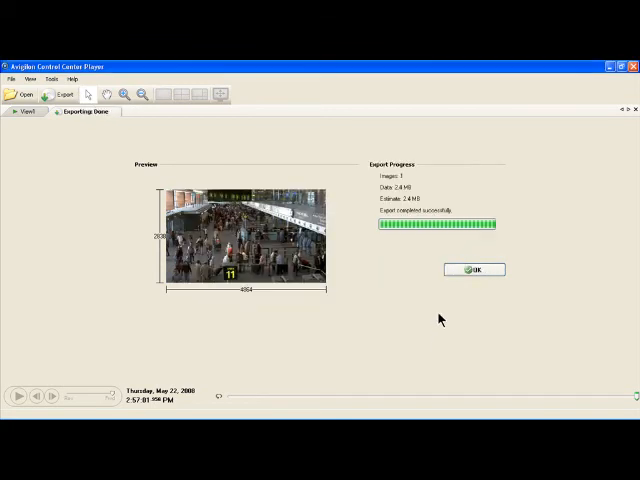